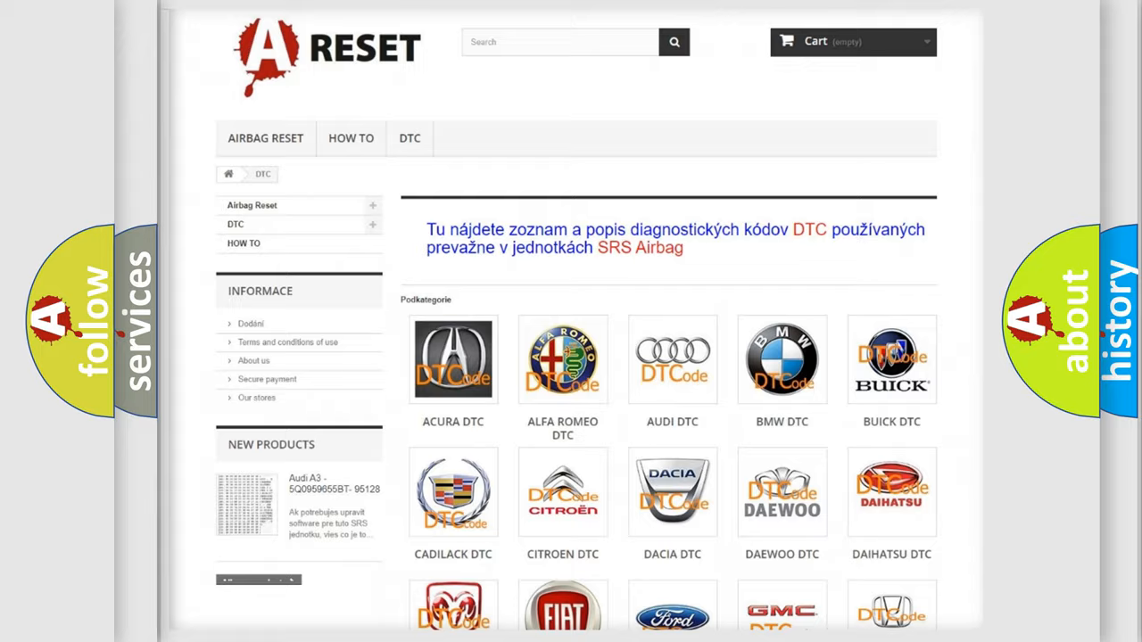
Open the FIAT DTC tile and scroll through the Fiat fault-code list and back up.
{"action": "scroll", "scroll_direction": "down", "scroll_amount": 3}
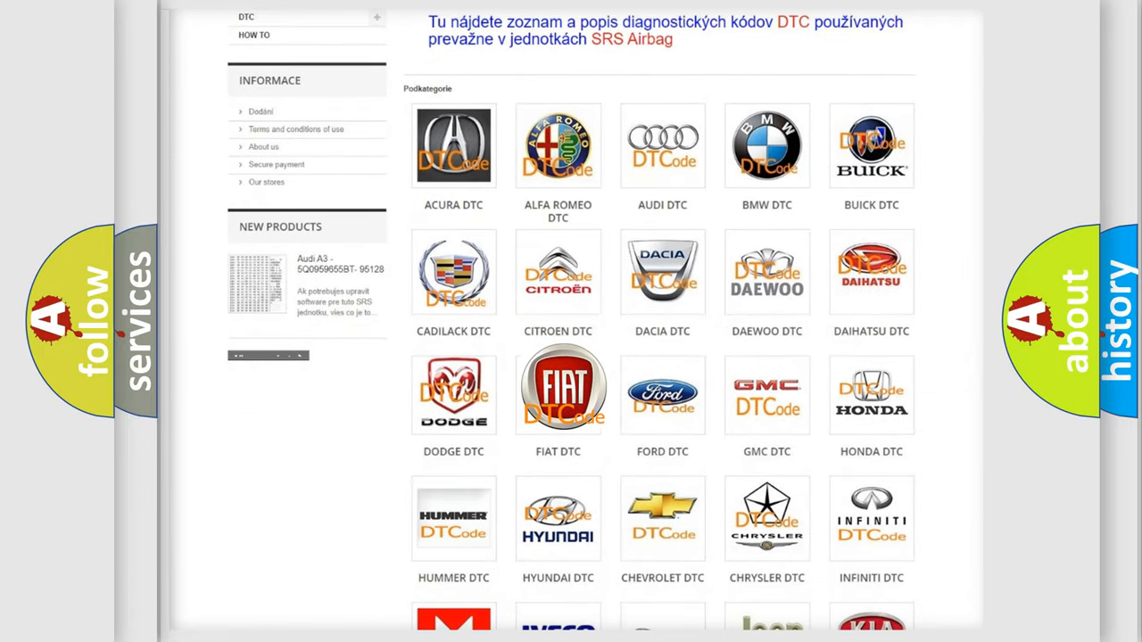
{"action": "left_click", "coordinate": [558, 388]}
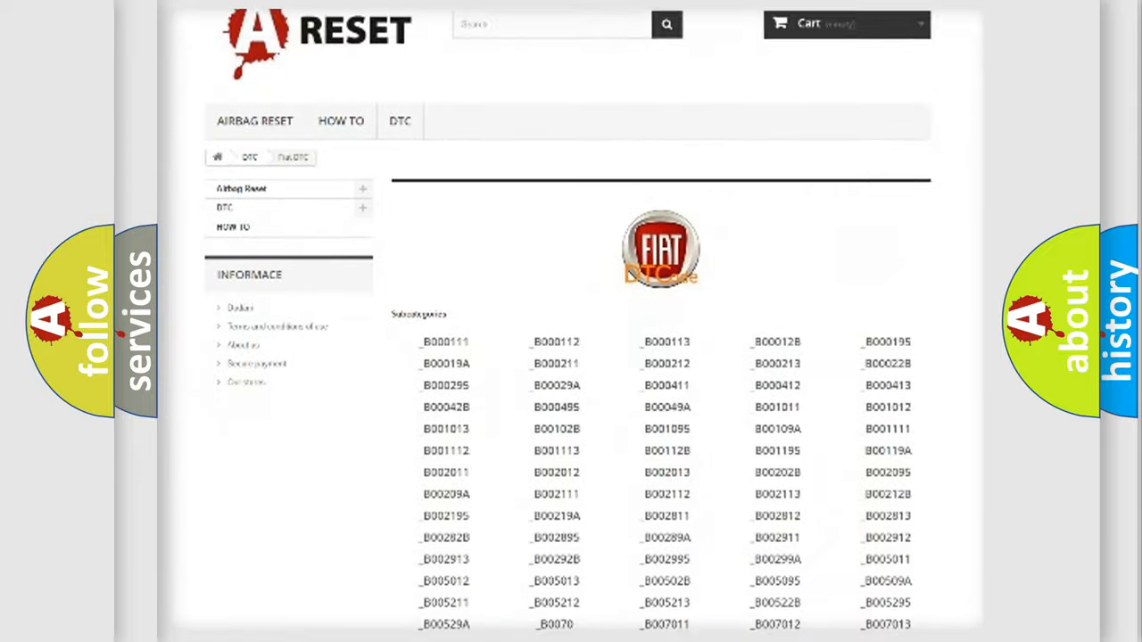
{"action": "scroll", "scroll_direction": "down", "scroll_amount": 3}
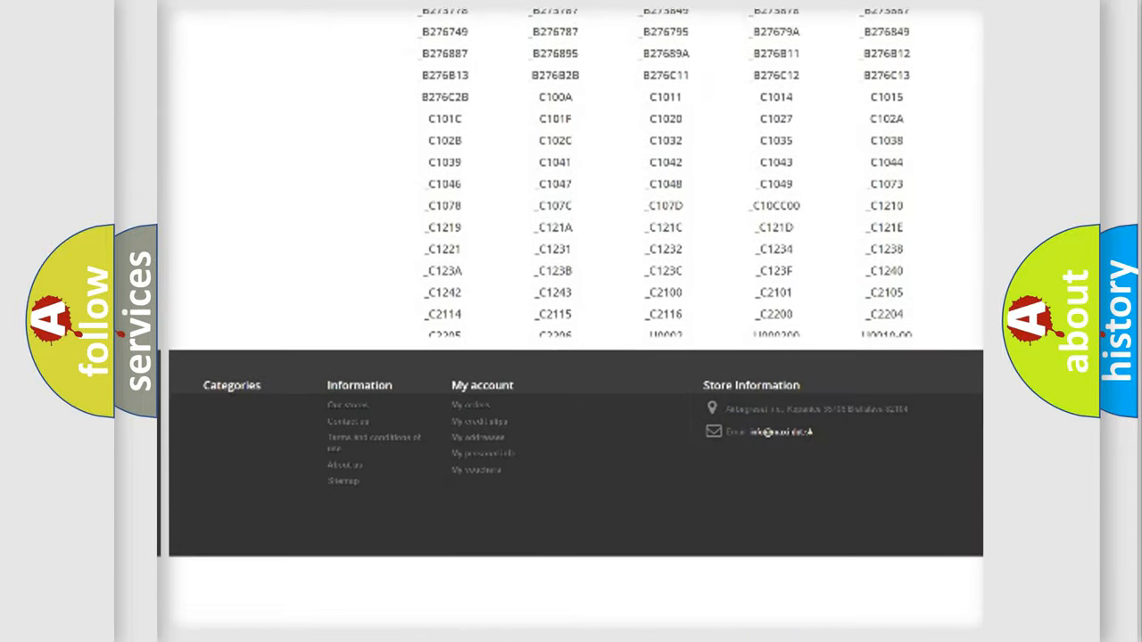
{"action": "scroll", "scroll_direction": "down", "scroll_amount": 3}
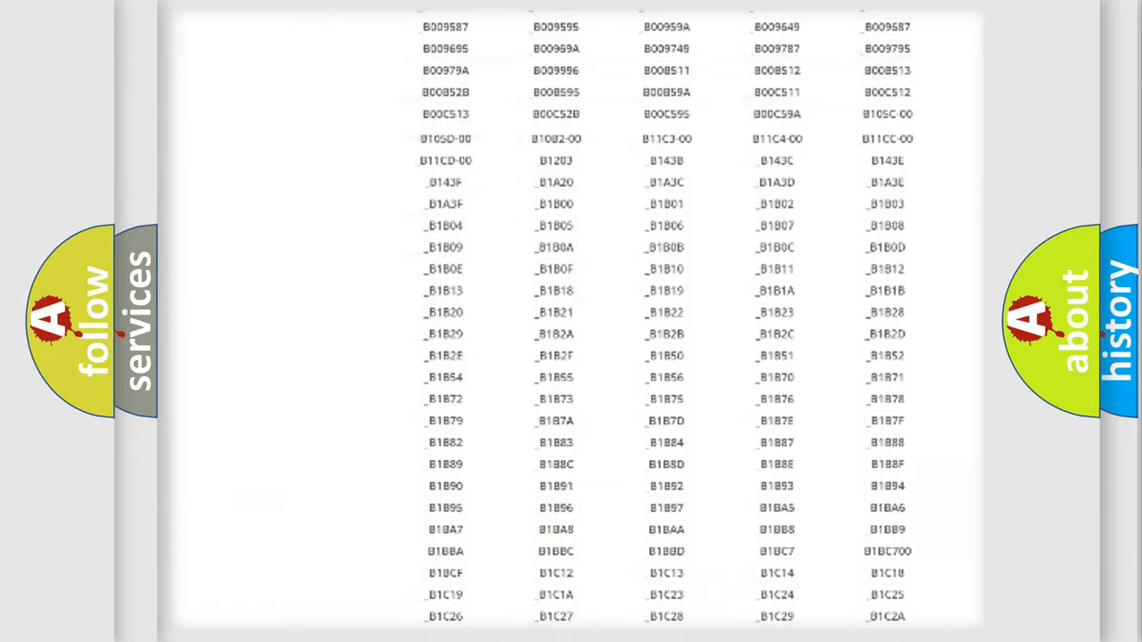
{"action": "scroll", "scroll_direction": "up", "scroll_amount": 3}
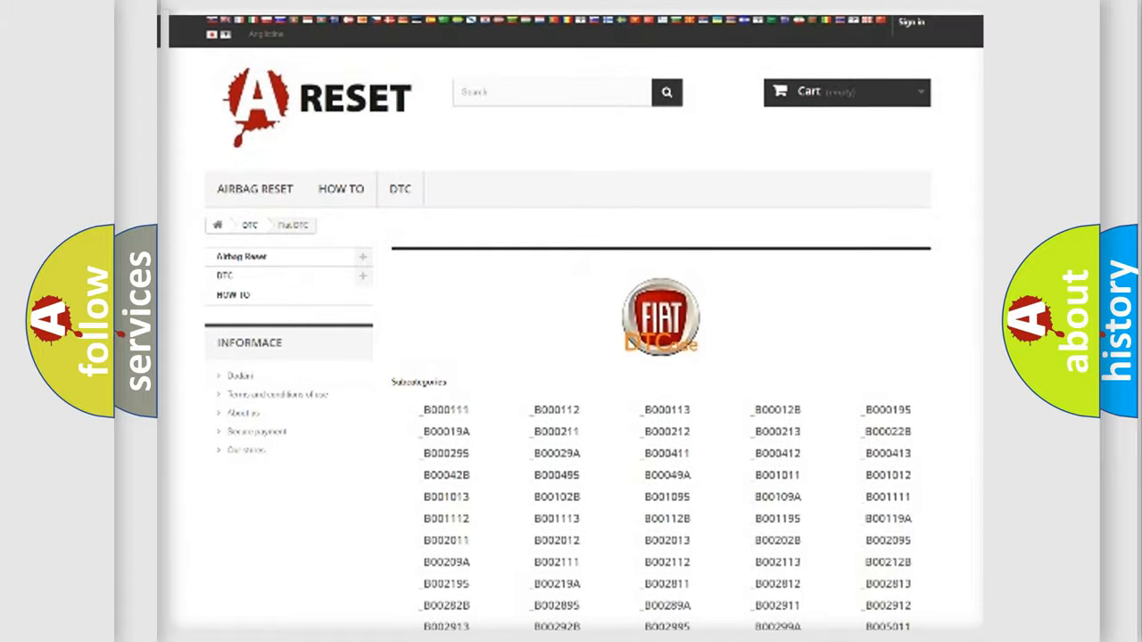